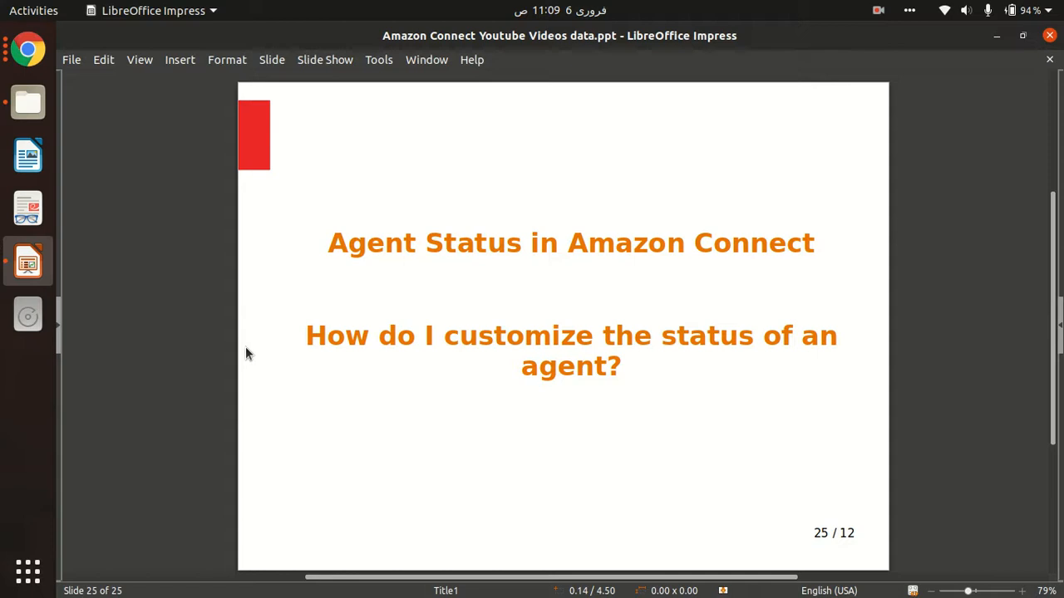
mouse_move(9, 256)
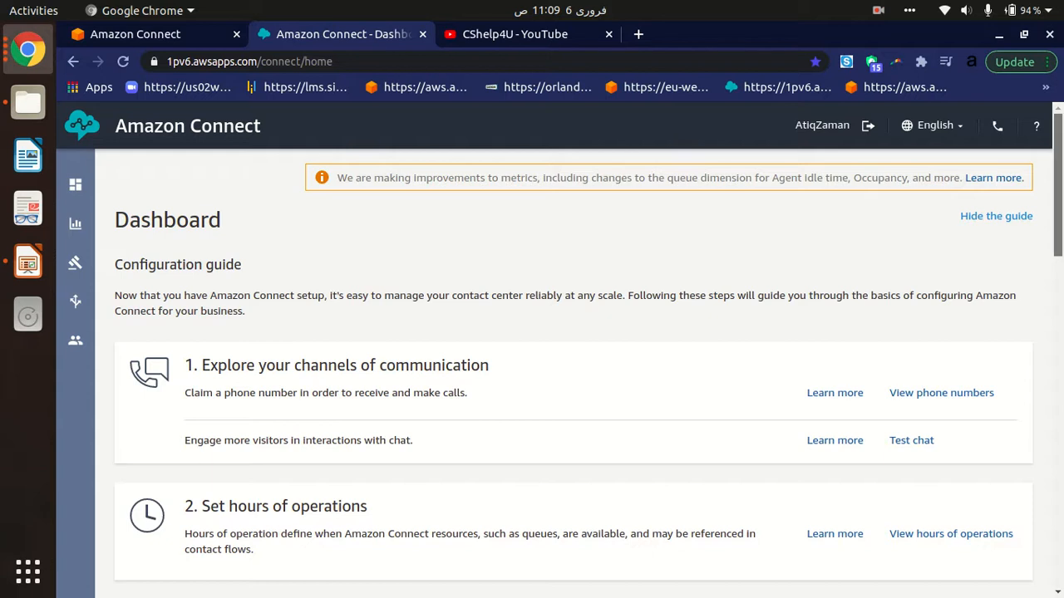
Reach the Manage agent status page via the dashboard's Next Steps 'agent status' link.
scroll(down, 3)
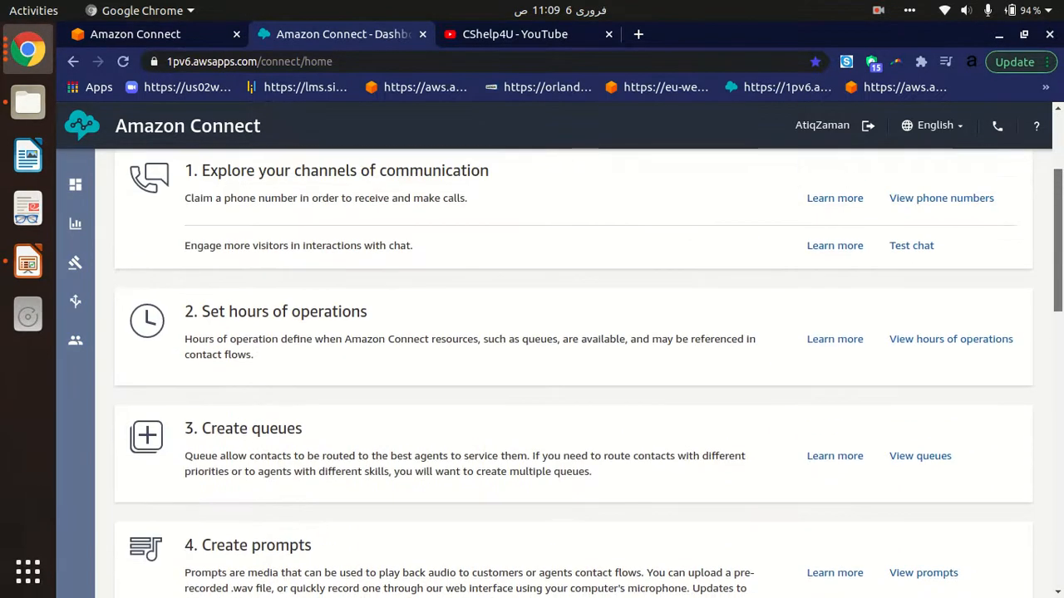
scroll(down, 3)
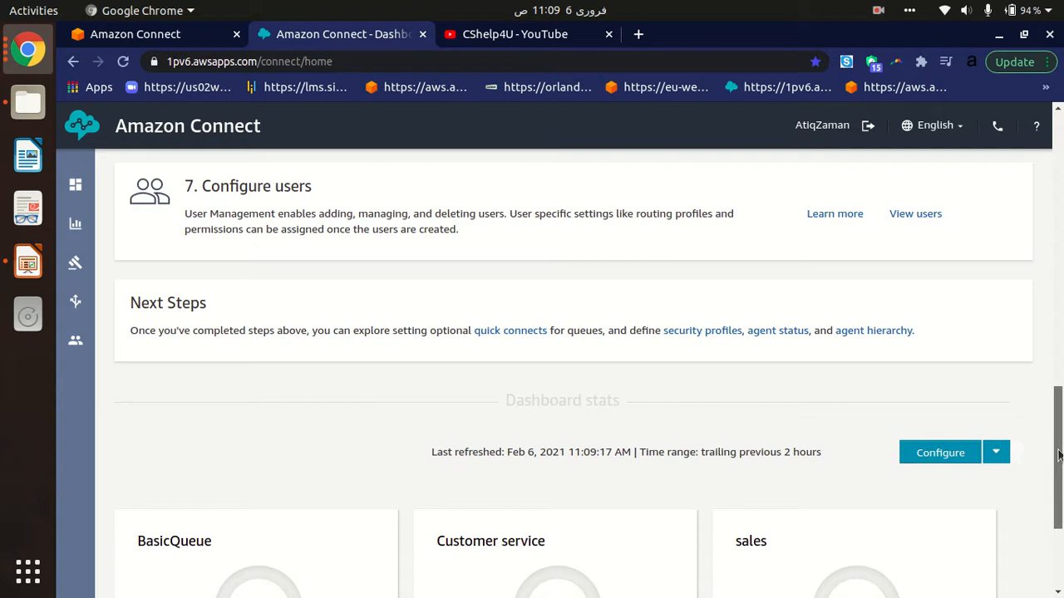
mouse_move(756, 329)
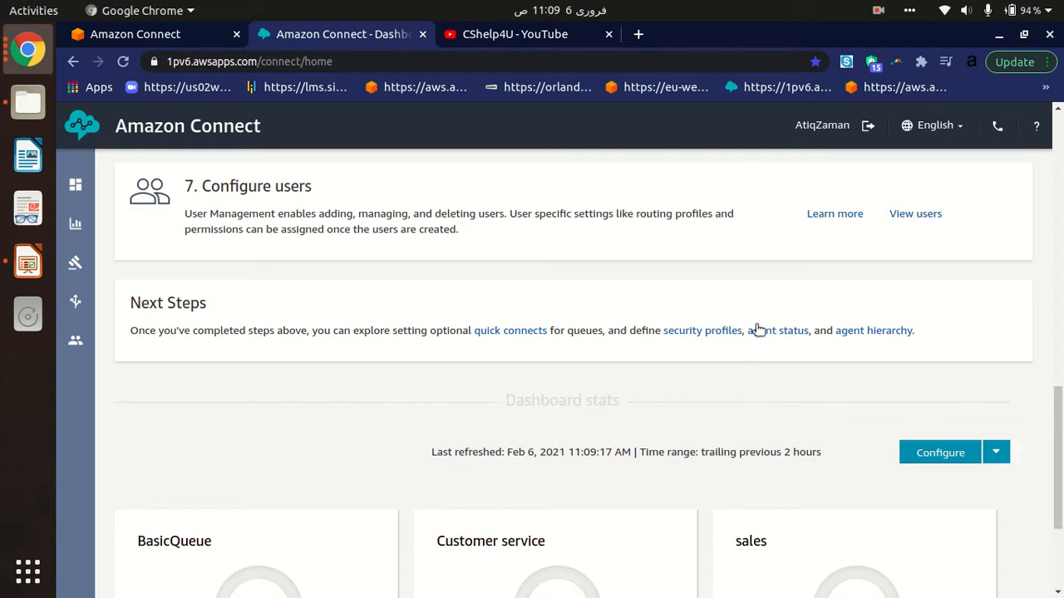
double_click(186, 302)
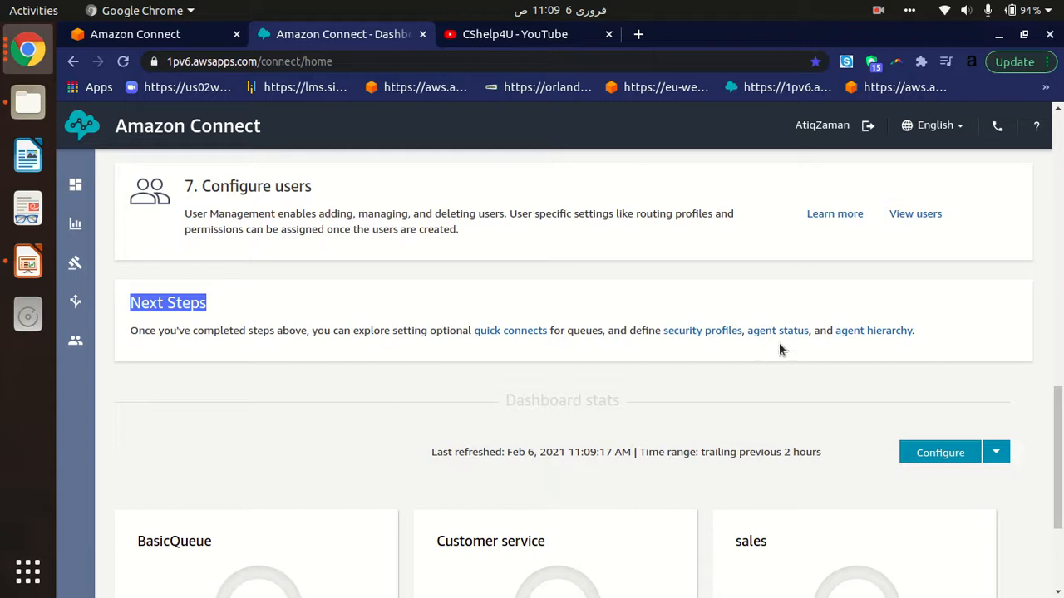
mouse_move(778, 331)
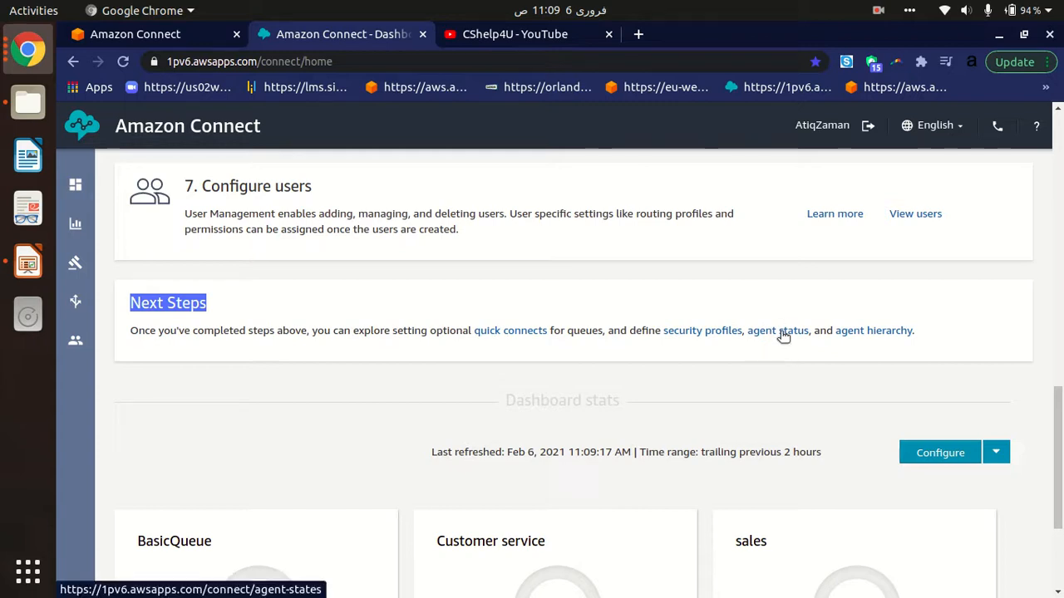
click(778, 329)
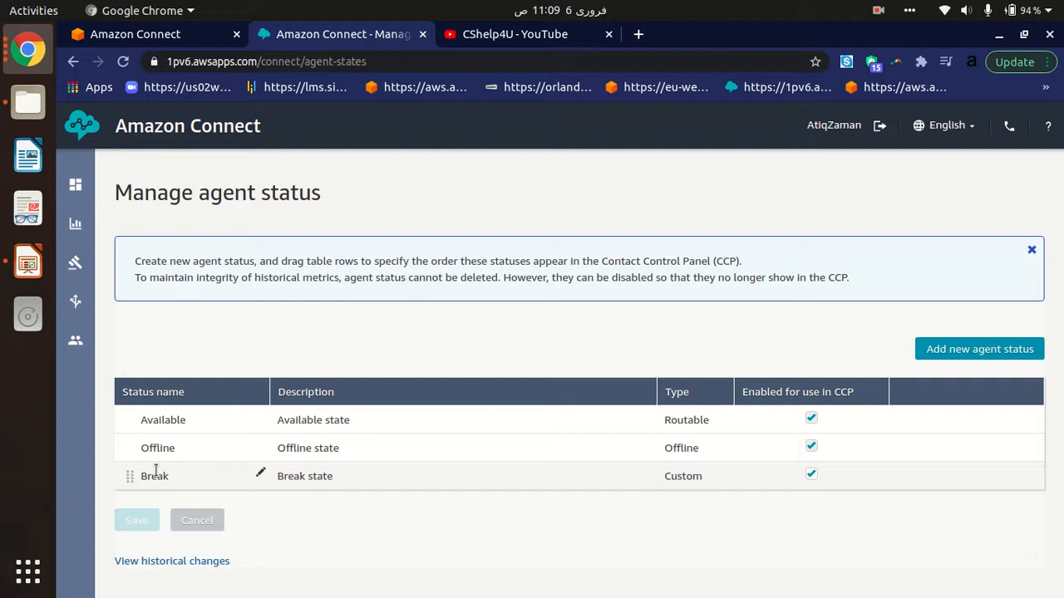
mouse_move(187, 491)
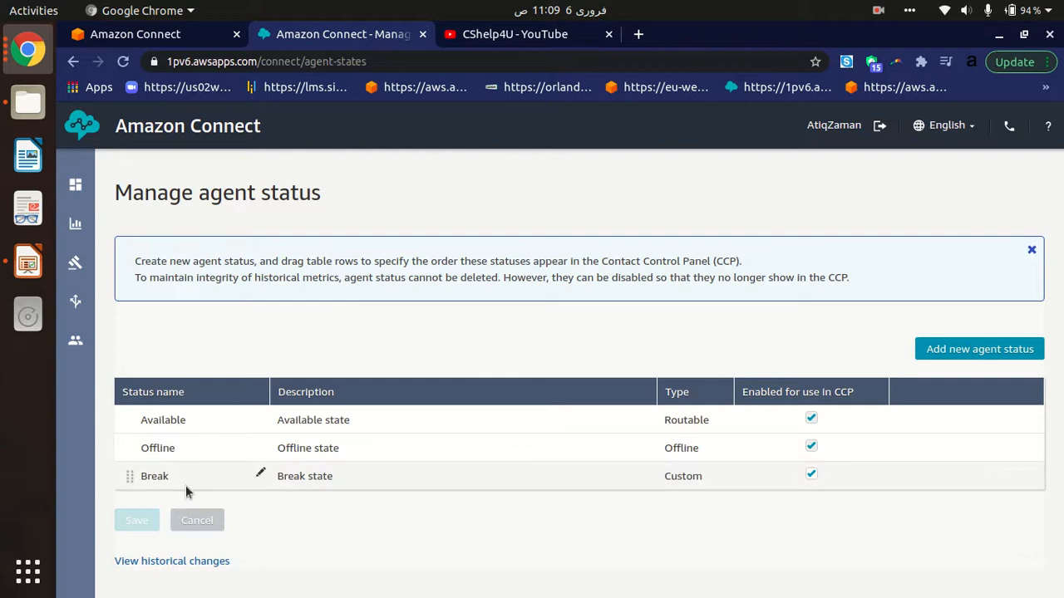
mouse_move(864, 525)
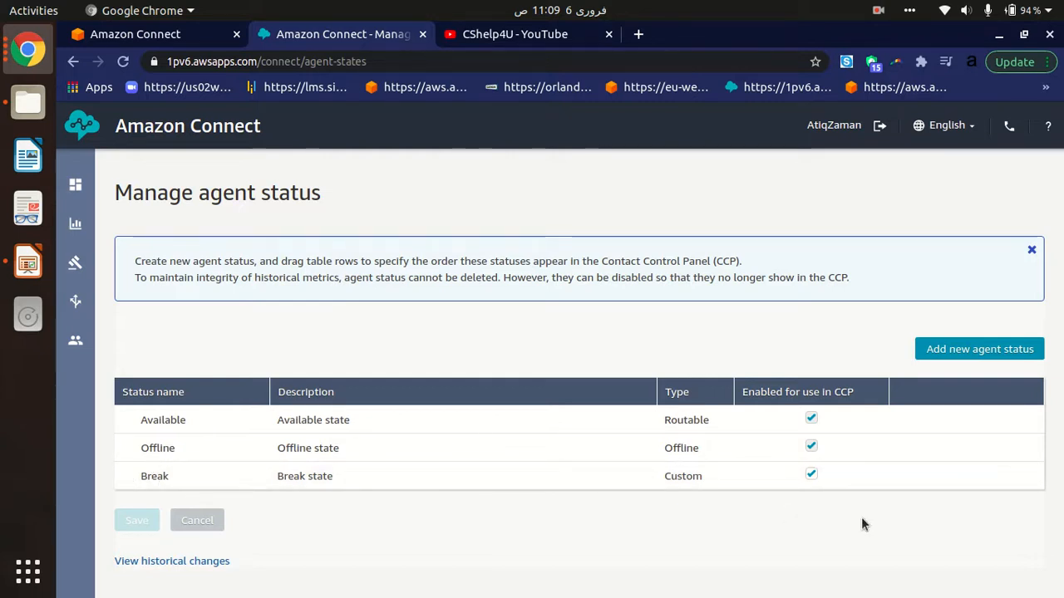
mouse_move(740, 530)
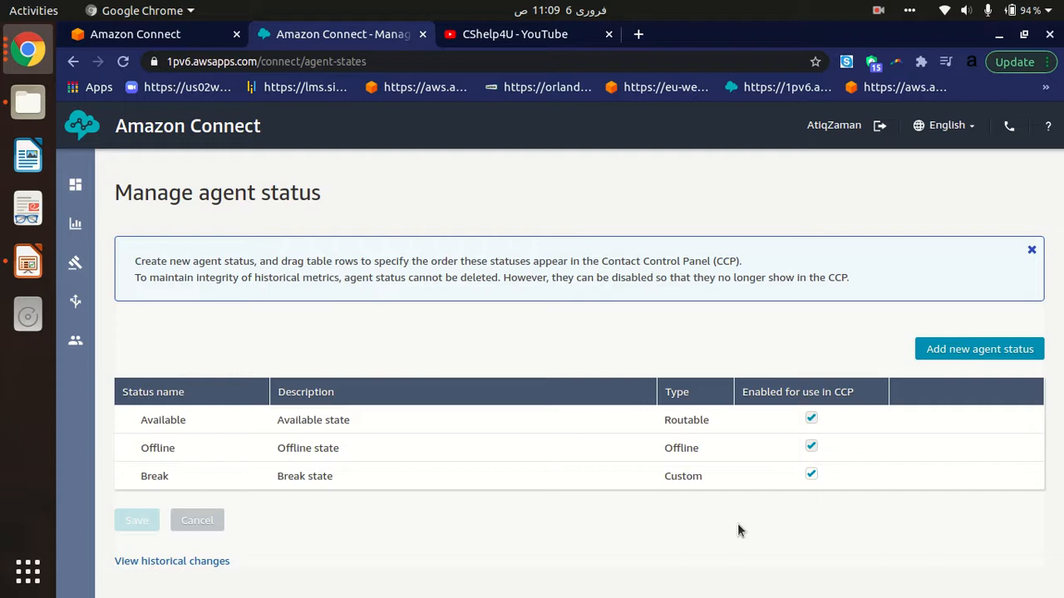
mouse_move(236, 196)
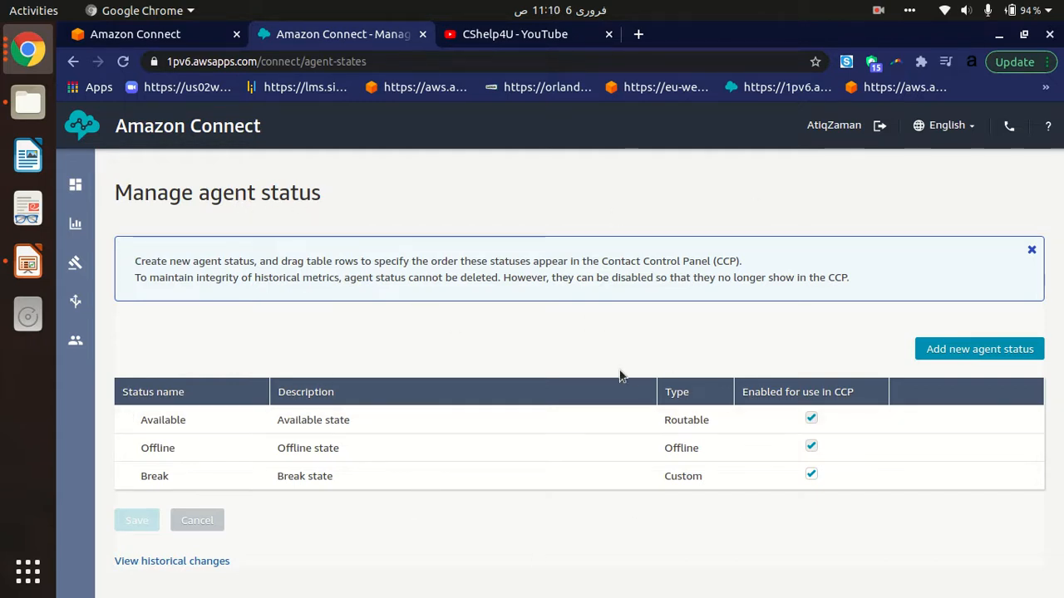
mouse_move(937, 309)
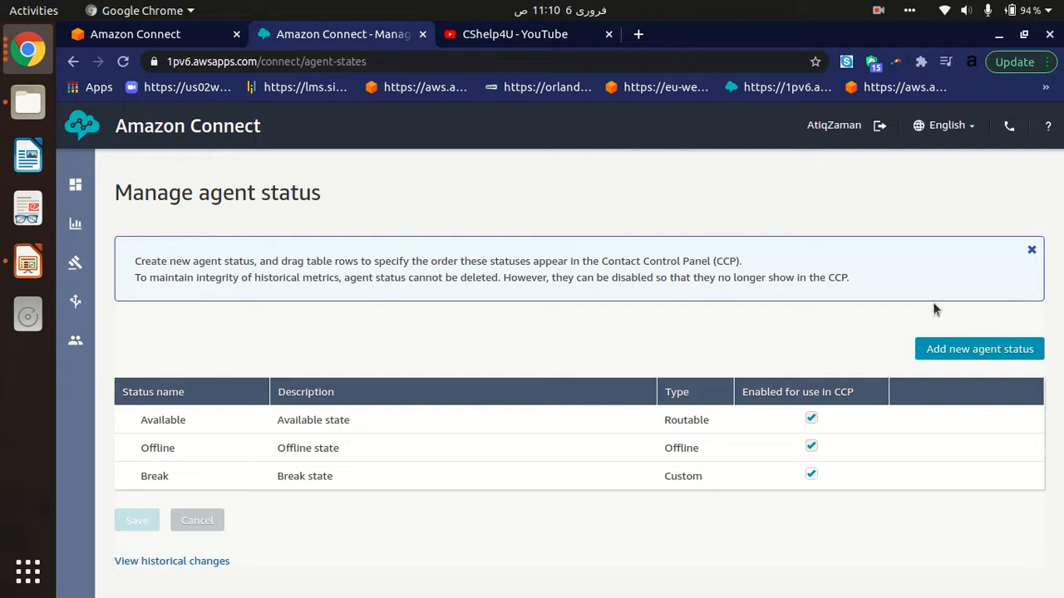
mouse_move(980, 349)
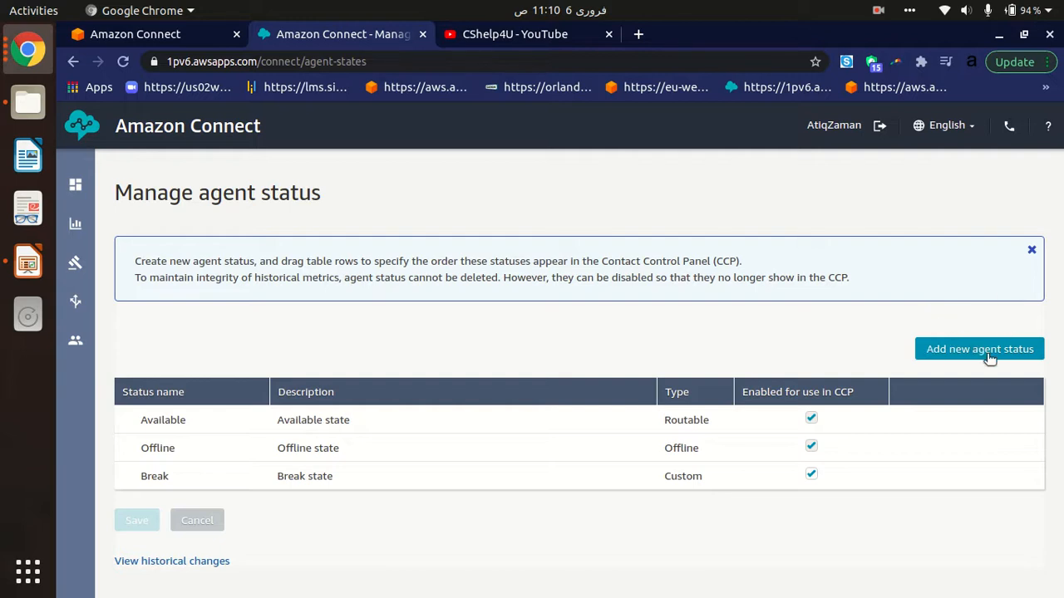
mouse_move(907, 364)
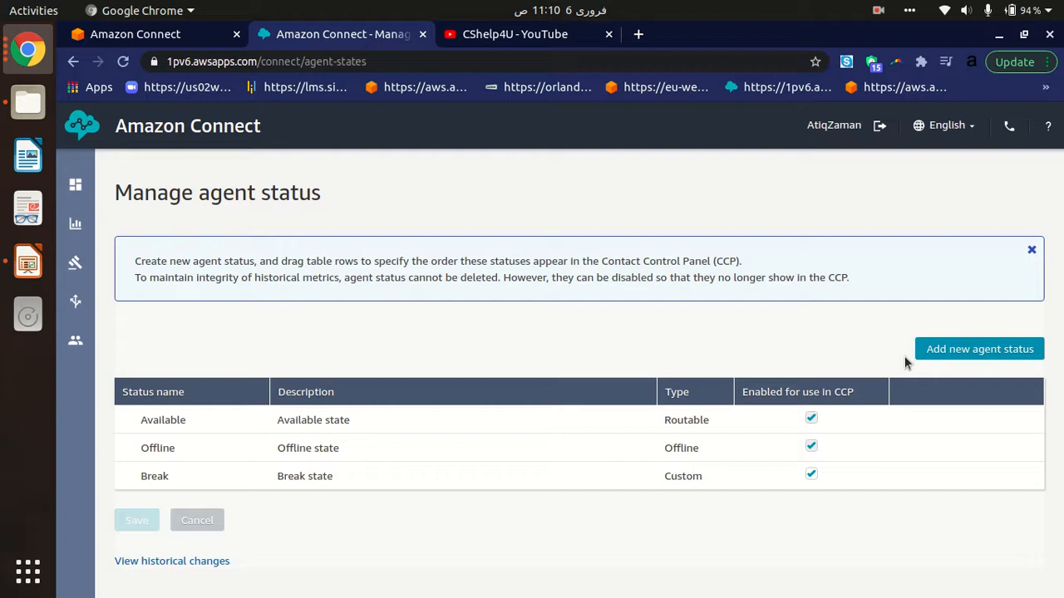
Add a new custom status row named 'Holiday Break'.
click(979, 349)
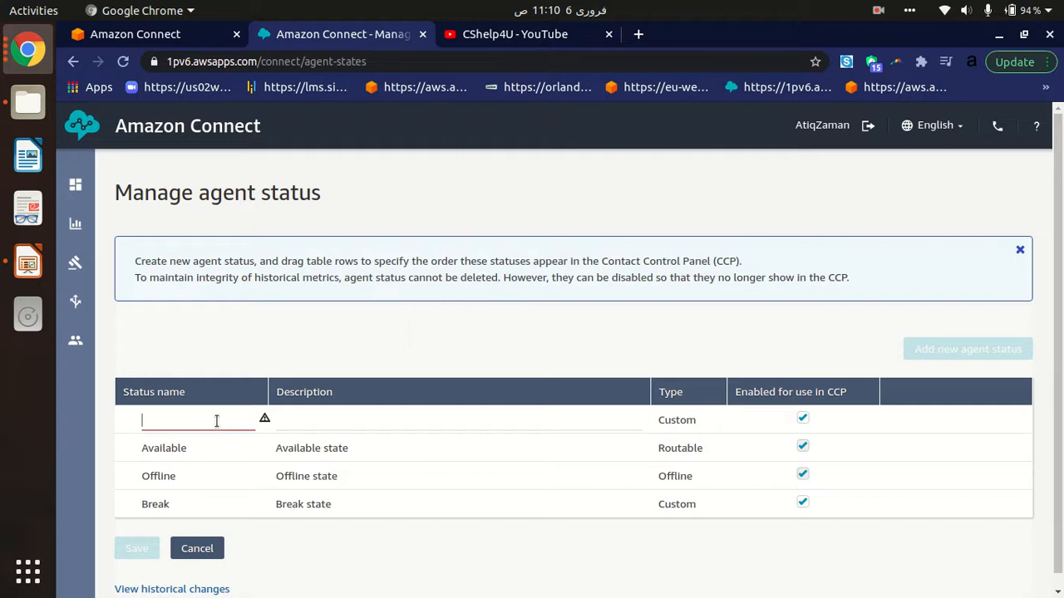
text(H)
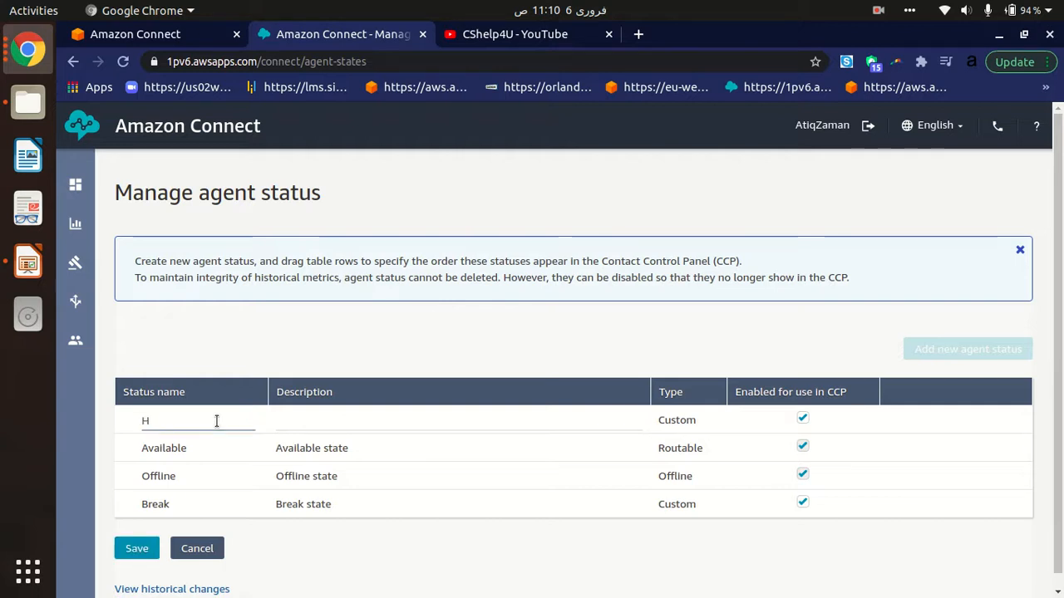
text(o)
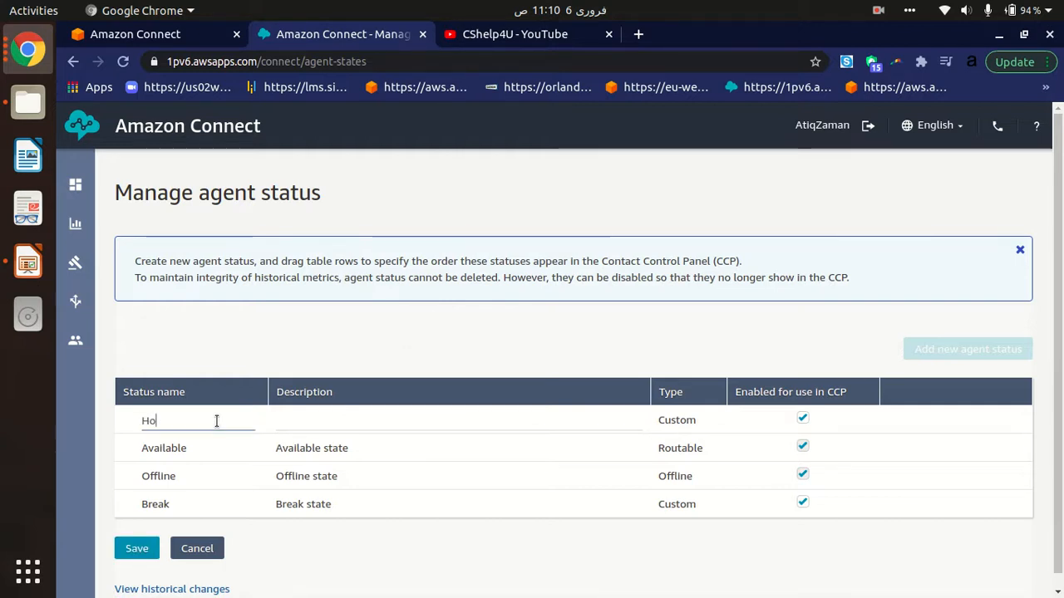
text(liday Break)
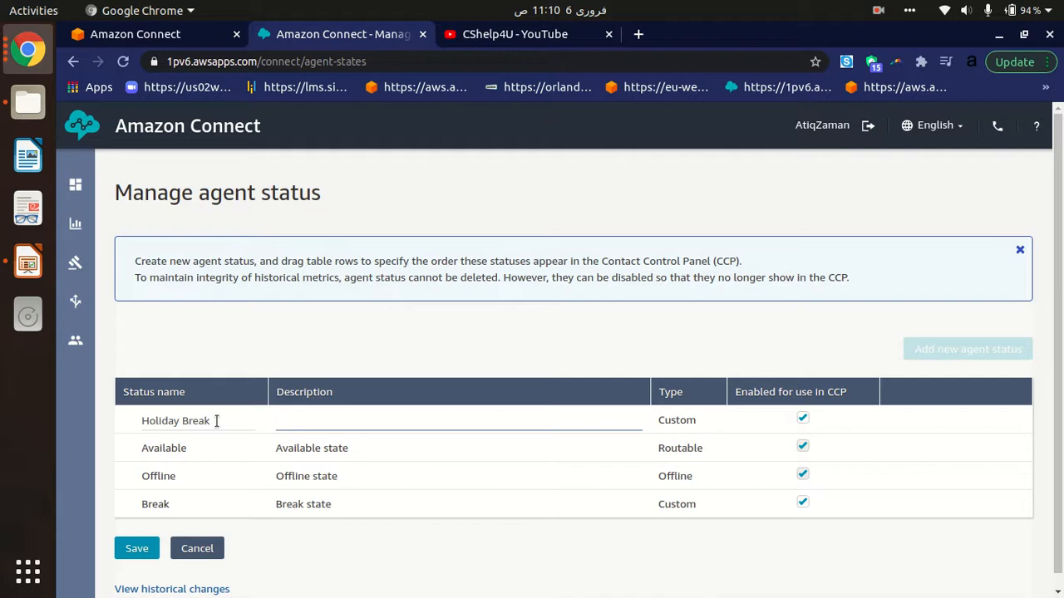
Give the new status the description 'Agent break on Holiday'.
text(H)
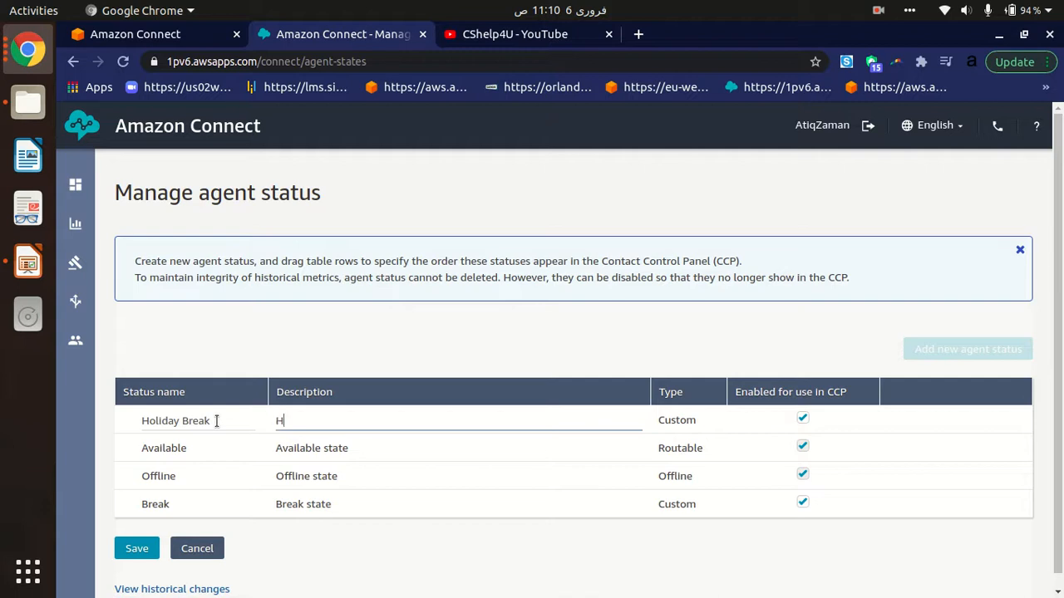
key(Backspace)
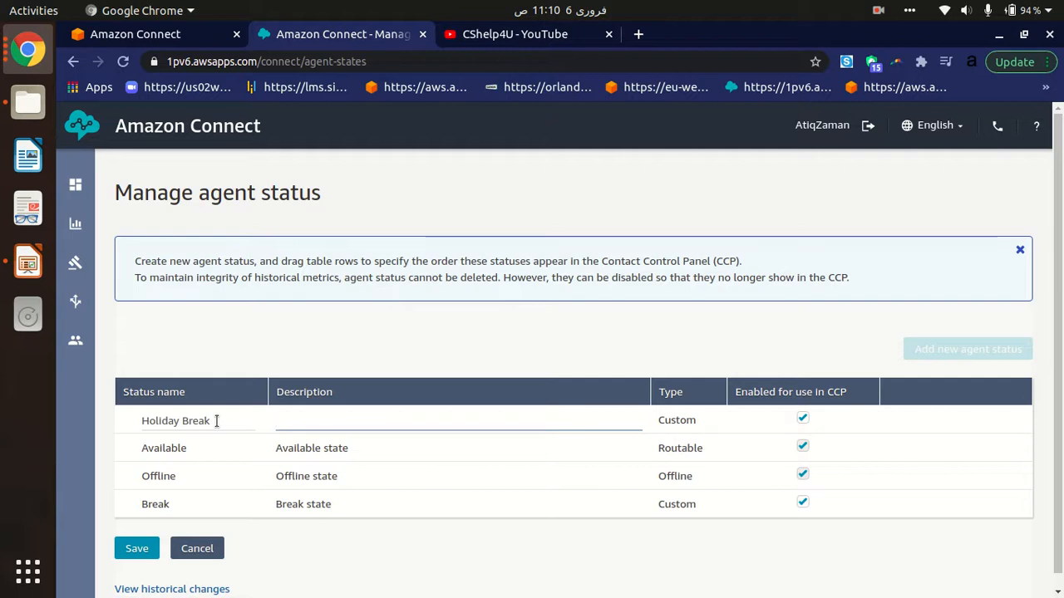
text(Agent)
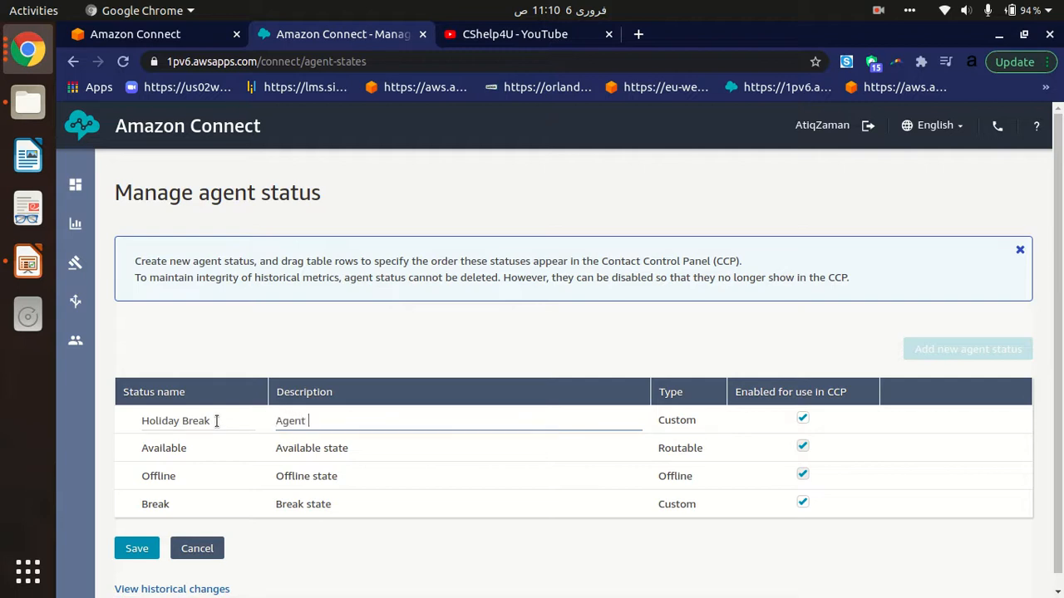
text(break on)
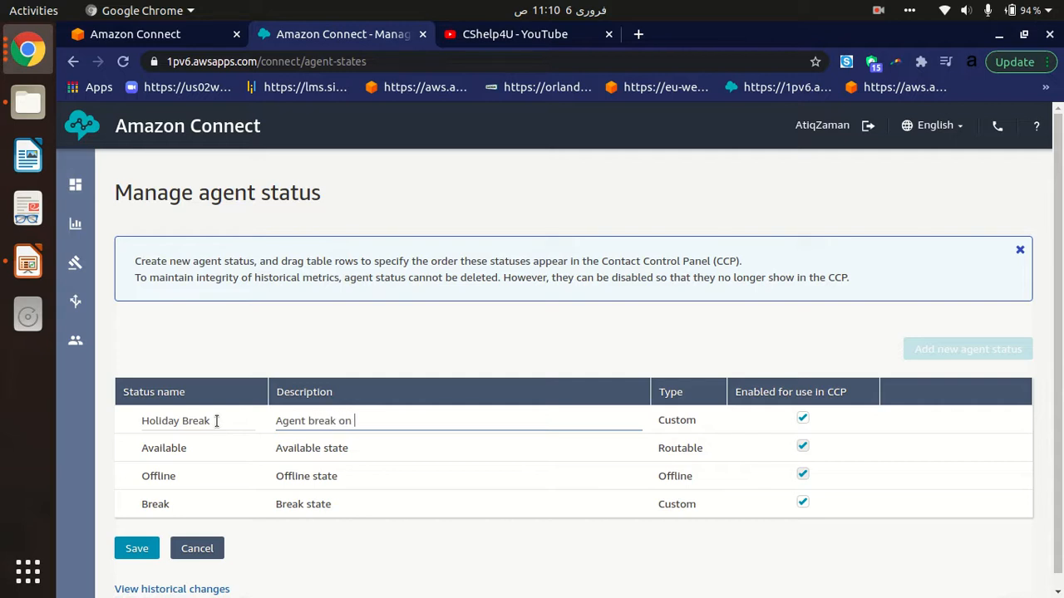
text(Holiday)
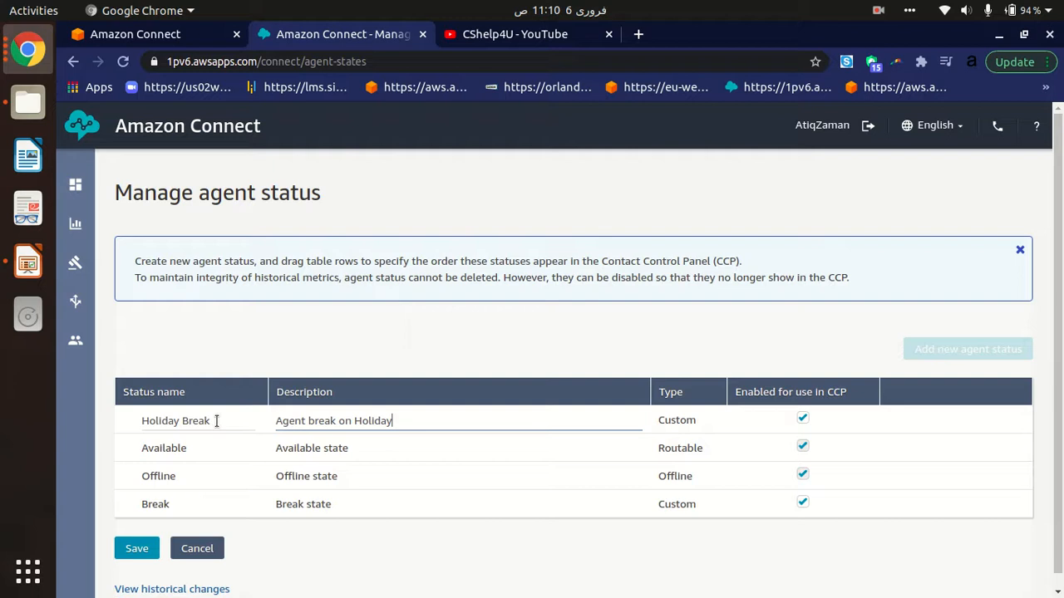
mouse_move(690, 397)
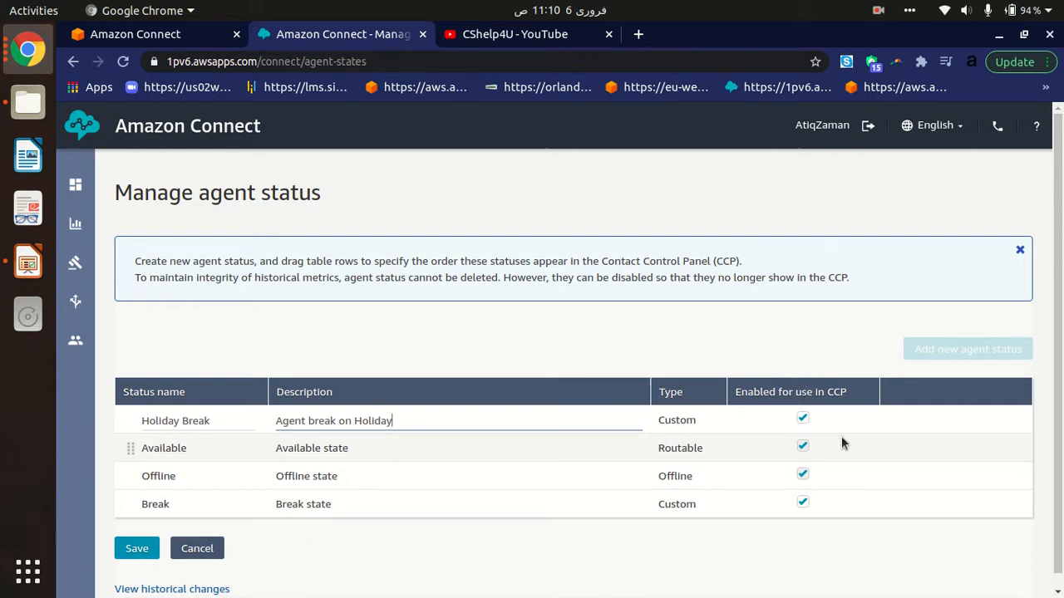
mouse_move(950, 429)
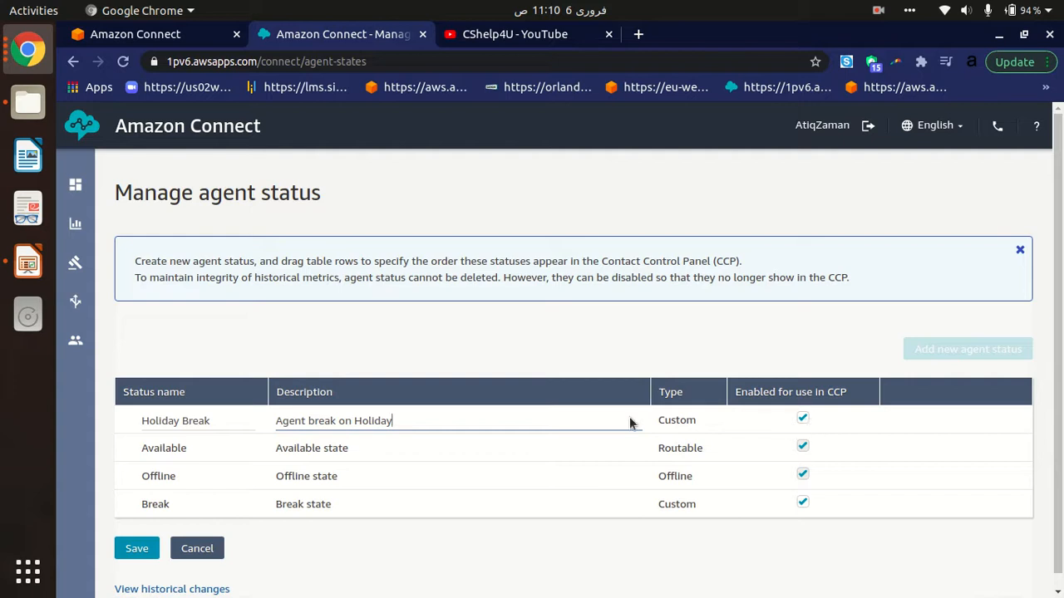
click(801, 419)
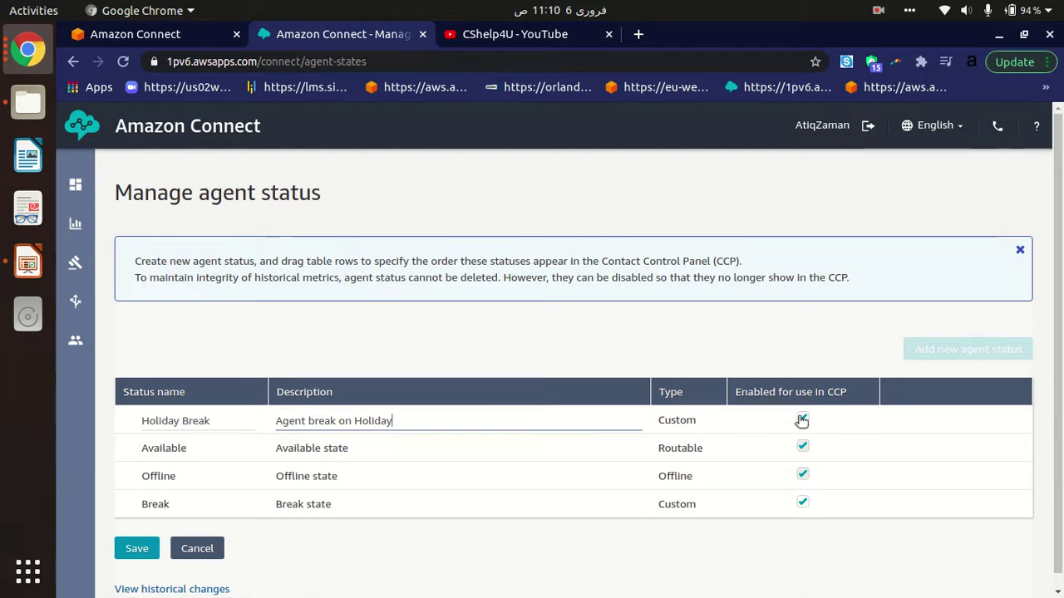
click(801, 419)
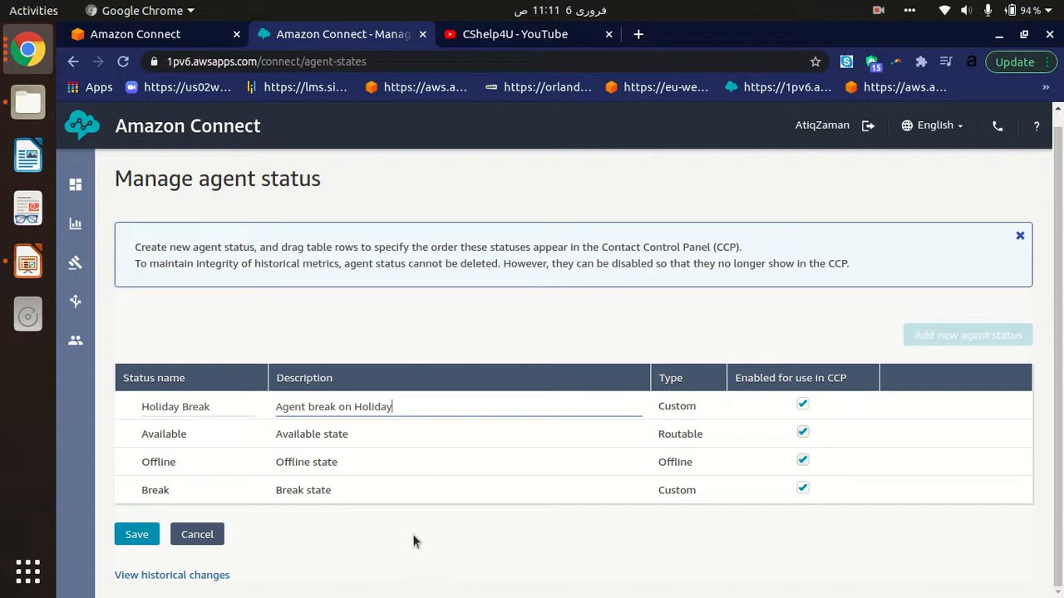
mouse_move(199, 429)
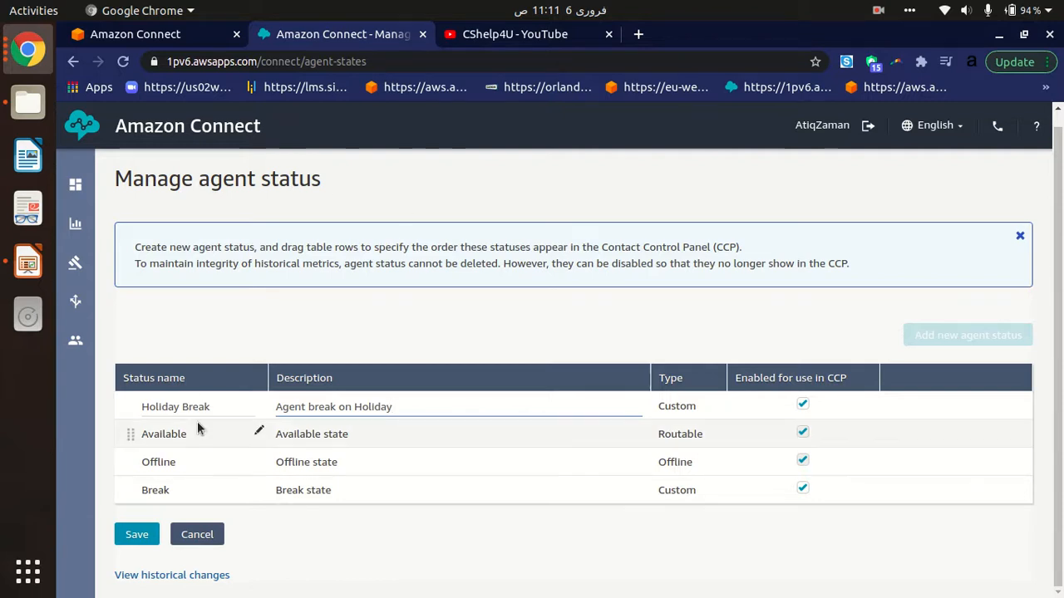
mouse_move(291, 424)
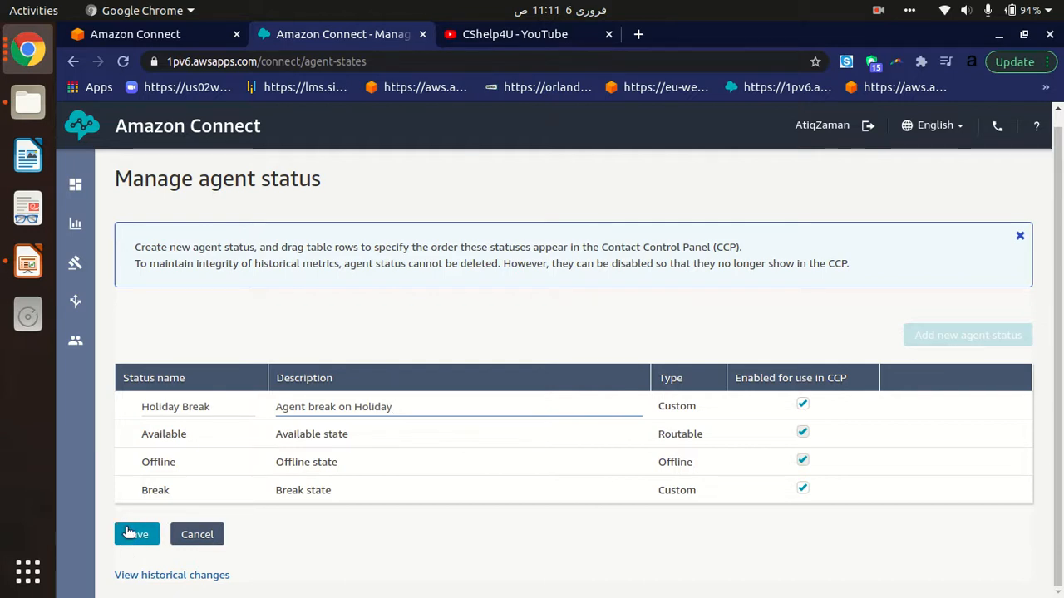
Save the Holiday Break status and get the 'Update agent status succeeded' confirmation.
click(137, 535)
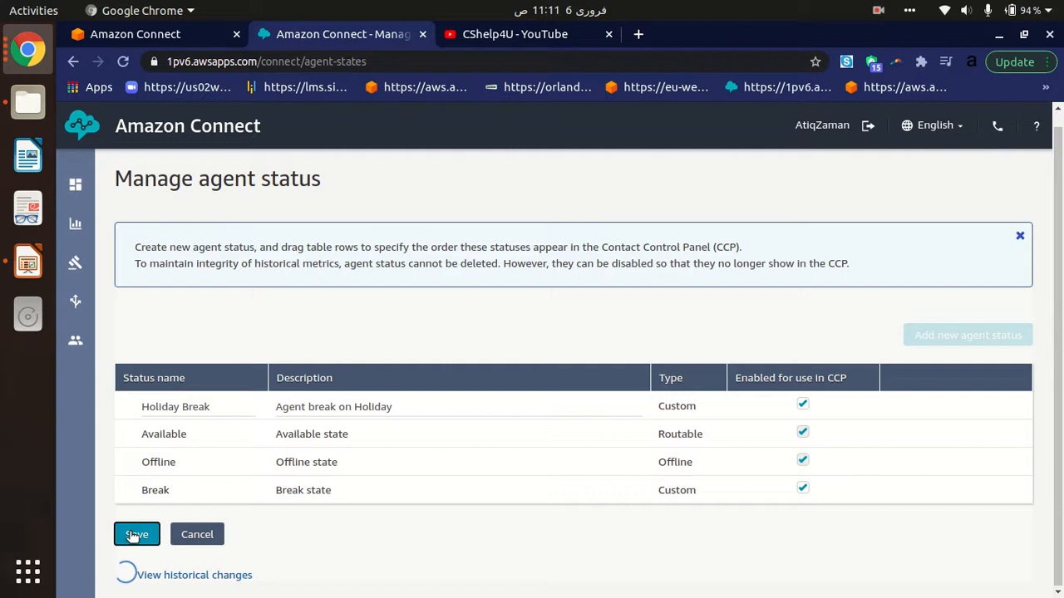
click(137, 535)
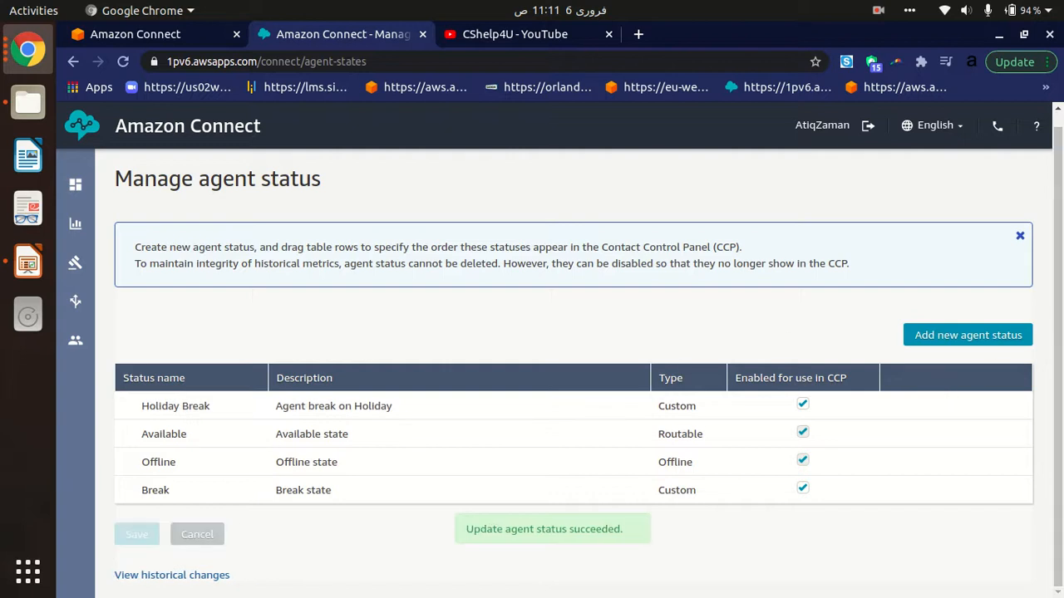
mouse_move(537, 542)
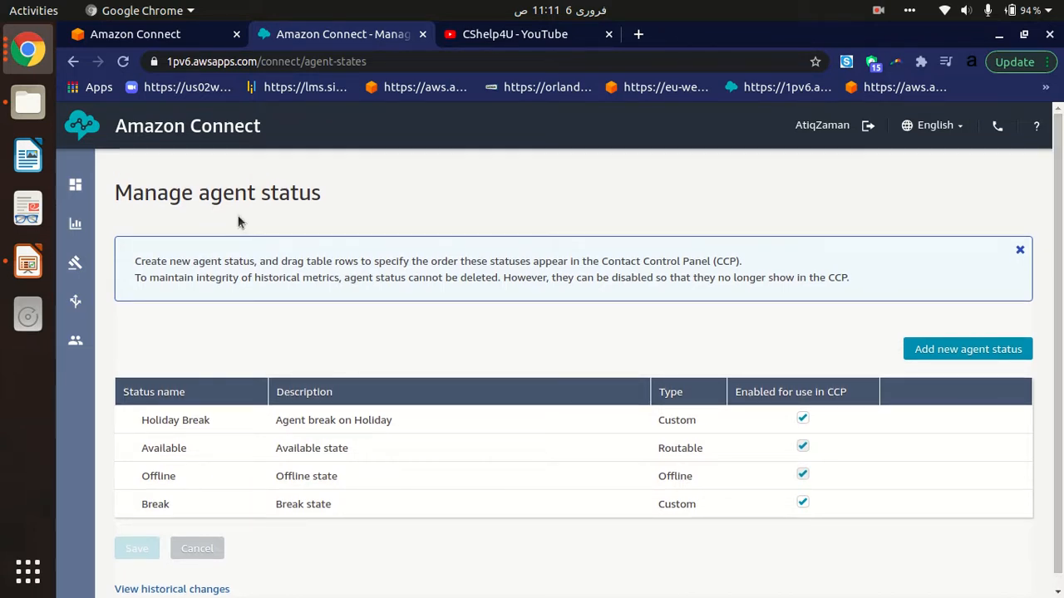
mouse_move(177, 216)
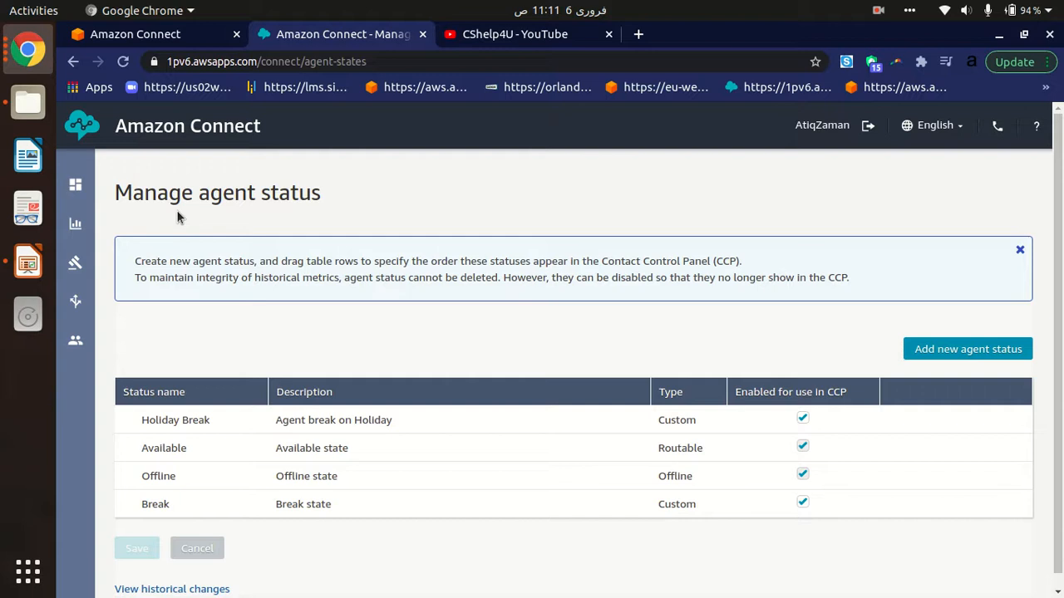